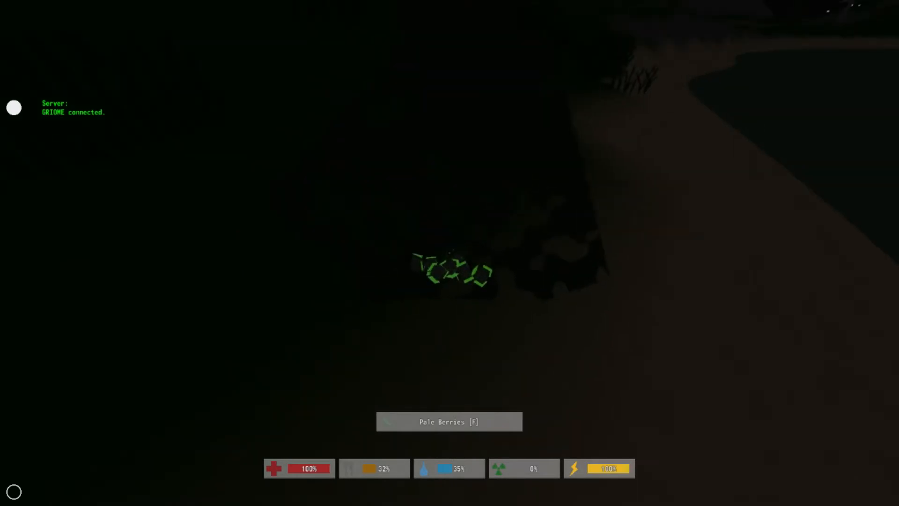
- Pick up the Pale Berries from the bush beside the path
key("f")
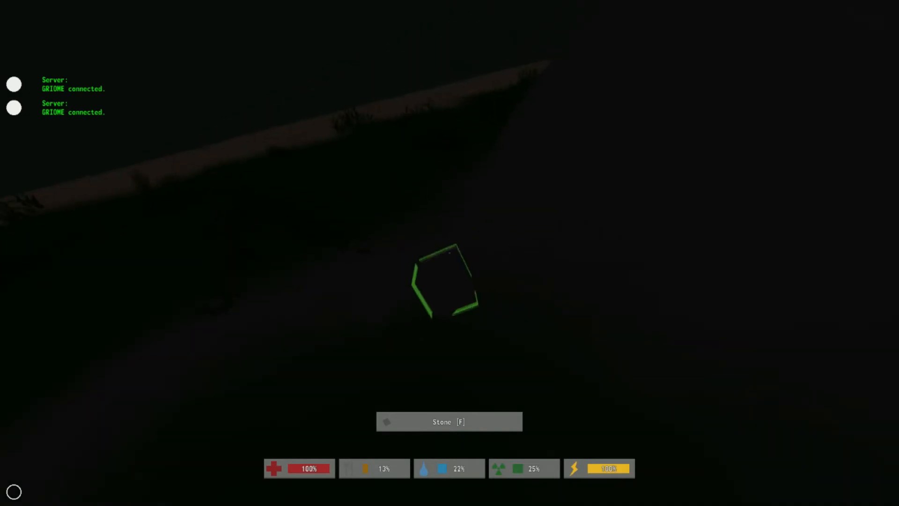
- Pick up the stone lying on the riverbank
key("f")
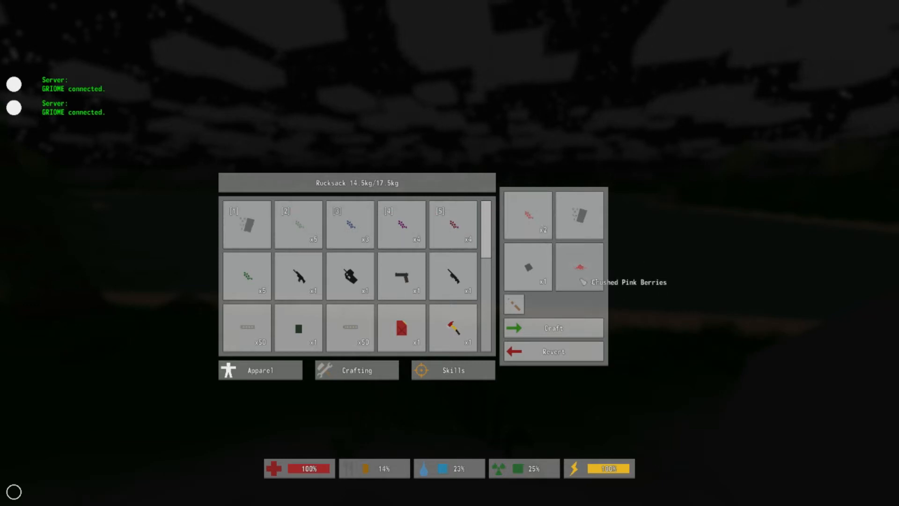
- Craft Crushed Pink Berries from the berries and stone
left_click(551, 328)
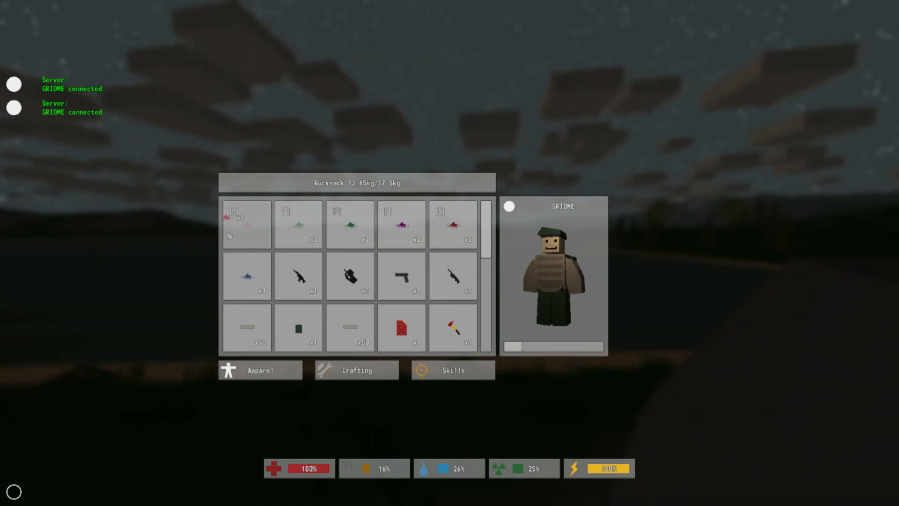
- Eat the crushed berries to clear the 25% sickness, then check the remaining stack in the rucksack
left_click(247, 224)
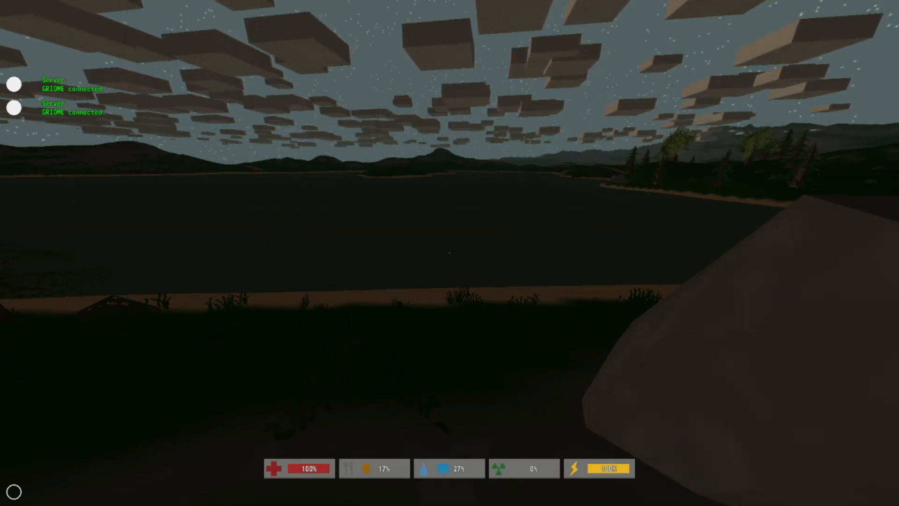
key("i")
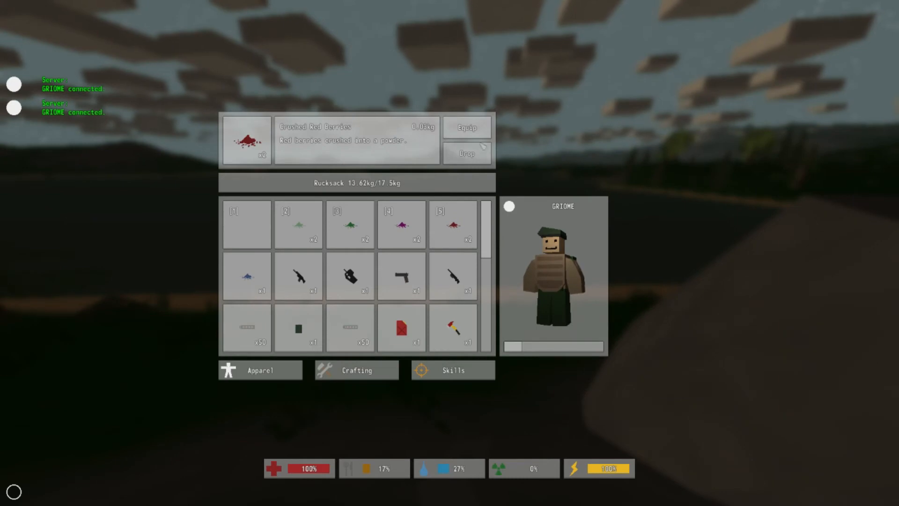